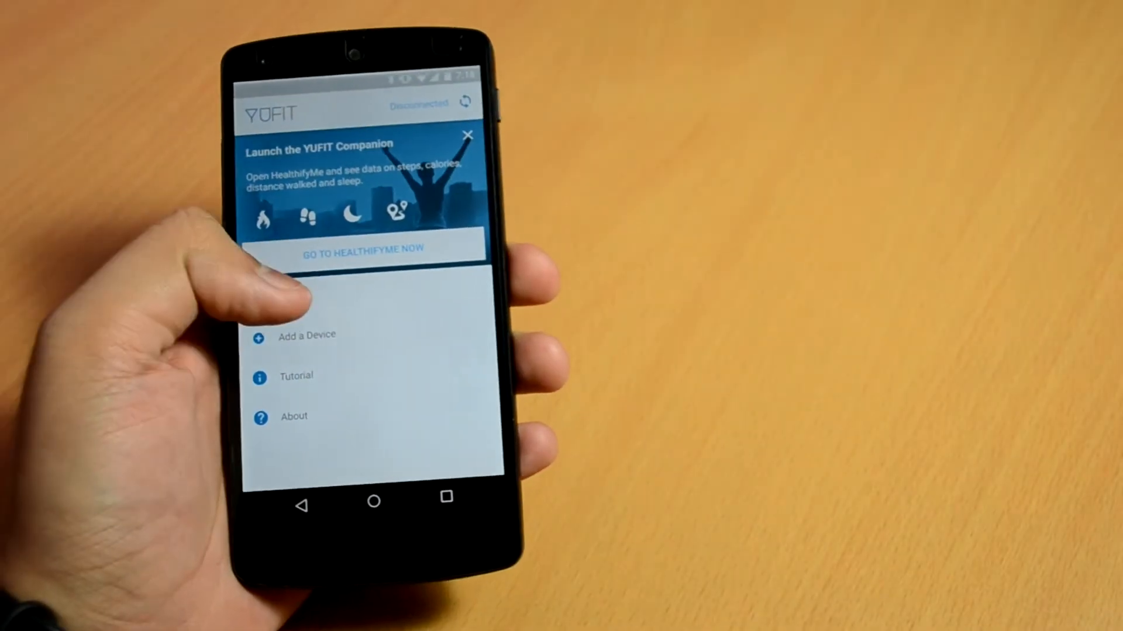
# - Add a new fitness band and search for it so it pairs and shows Connected
pyautogui.click(306, 336)
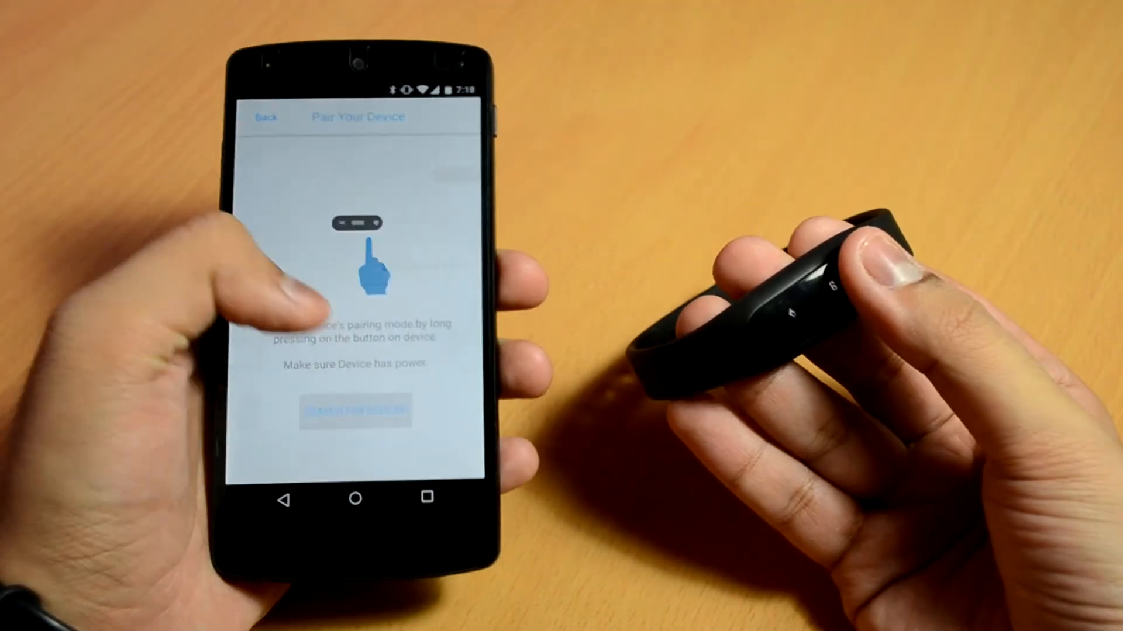
pyautogui.click(356, 412)
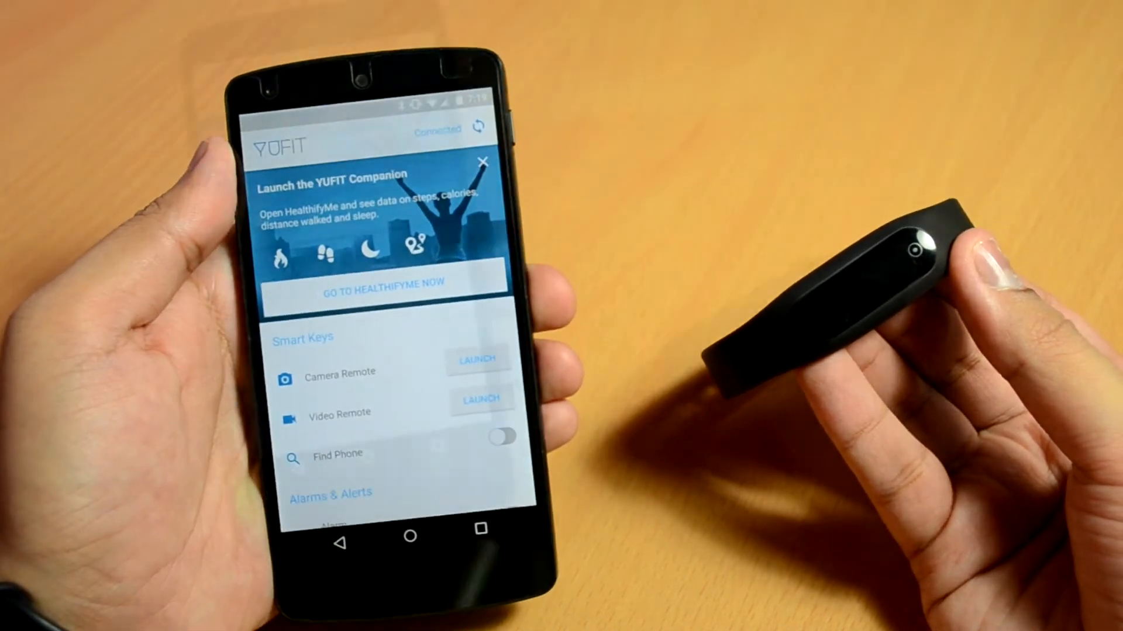
# - Scroll past Alarms & Alerts to the Device Settings section with Incoming Call/SMS and Buzz/Vibration
pyautogui.scroll(-3)
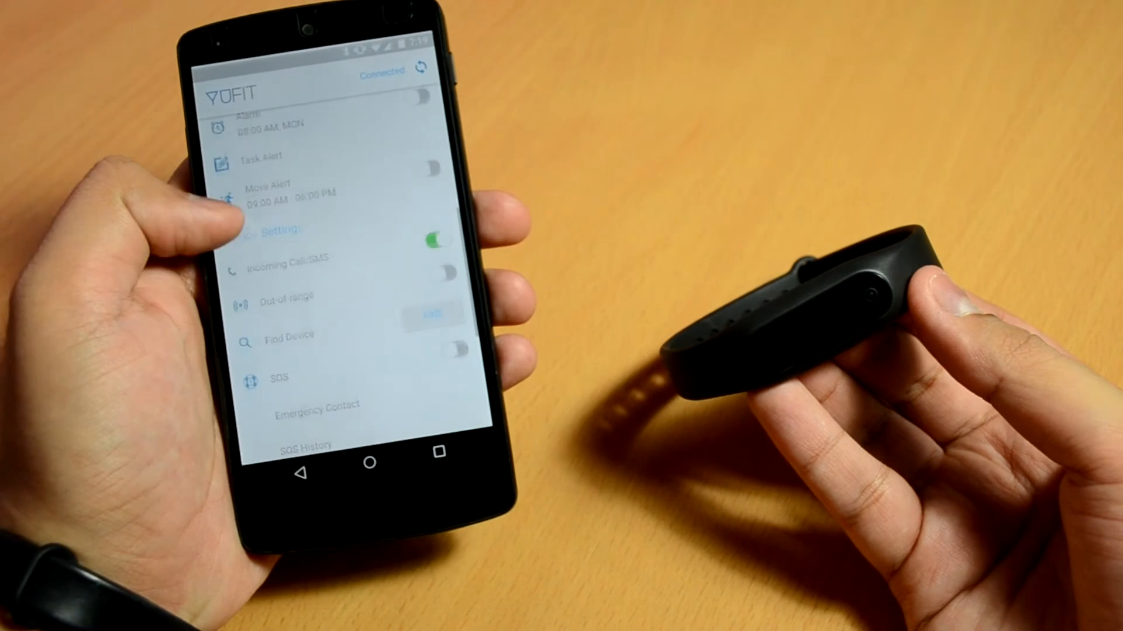
pyautogui.scroll(-3)
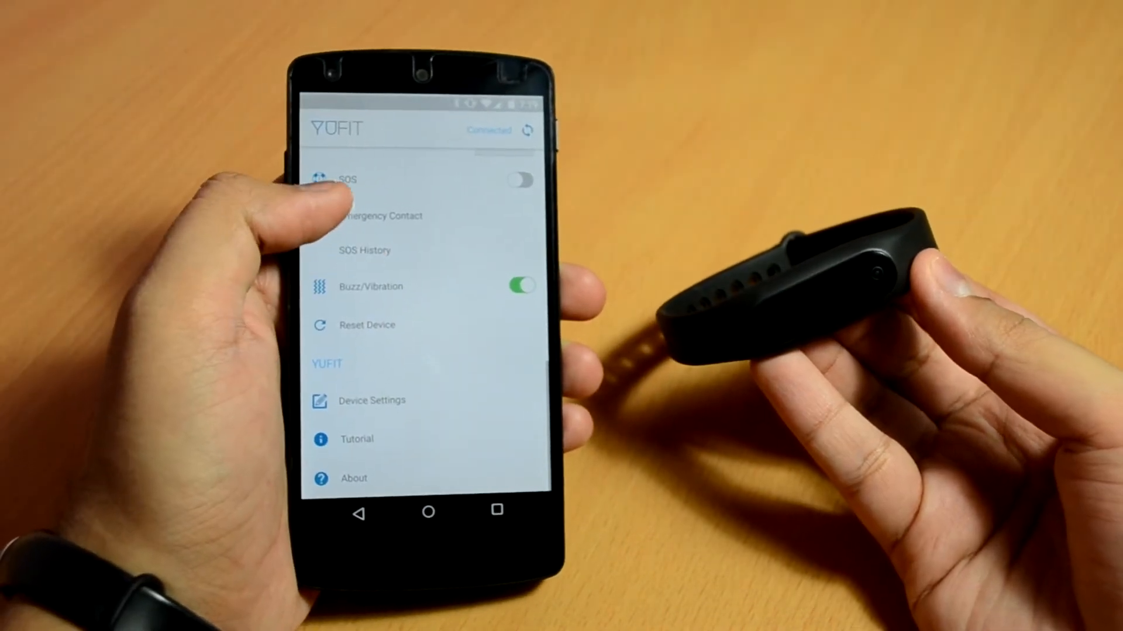
pyautogui.scroll(-3)
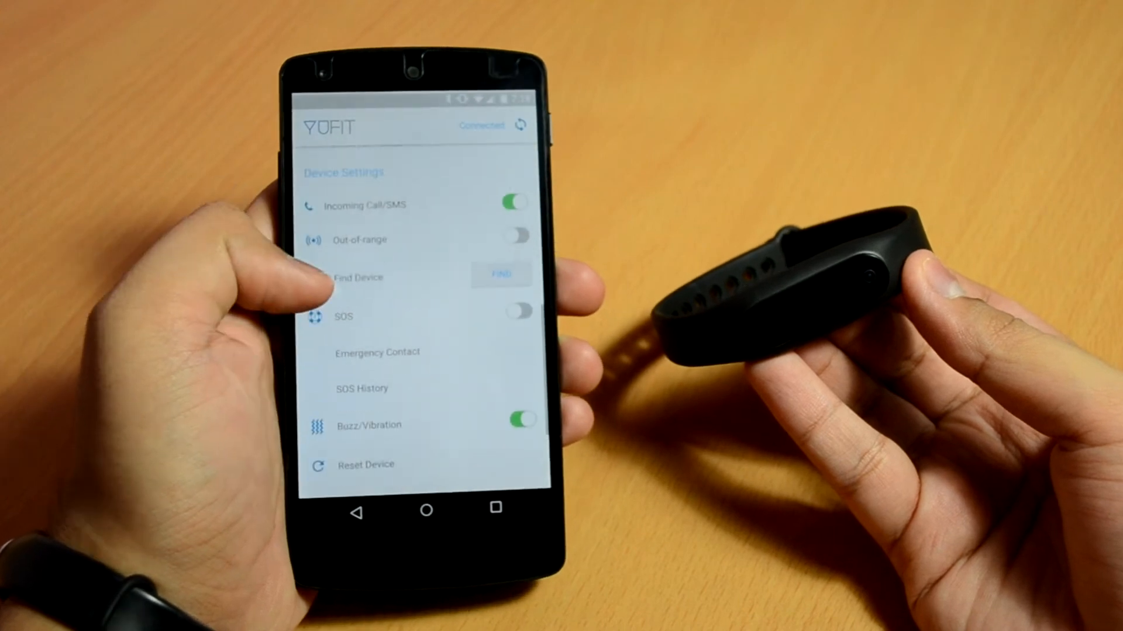
pyautogui.scroll(-3)
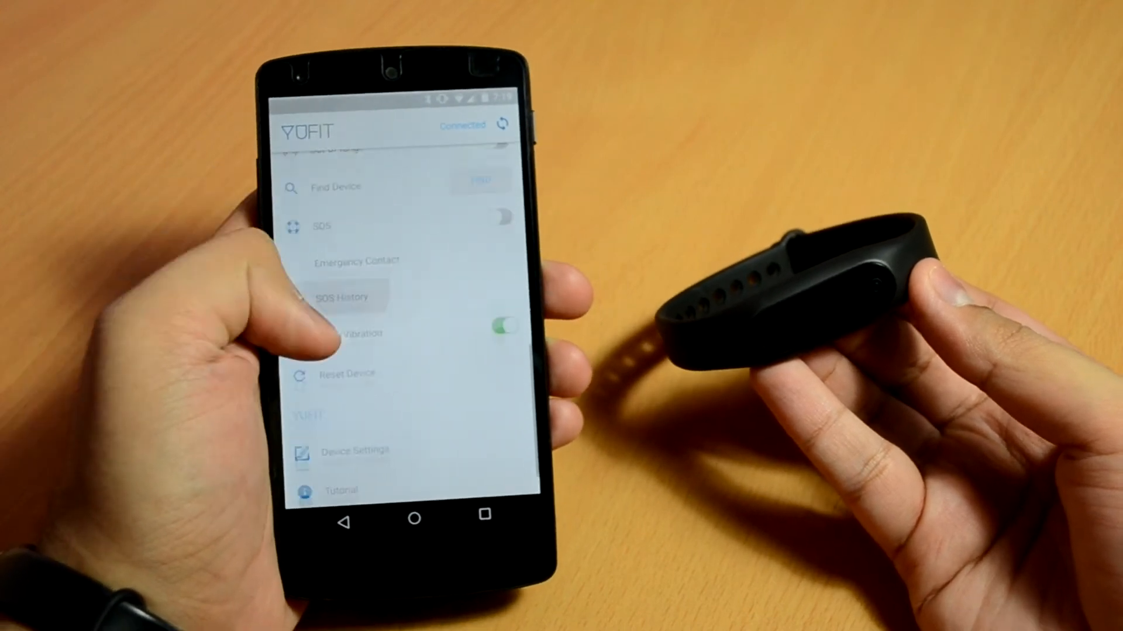
pyautogui.scroll(-3)
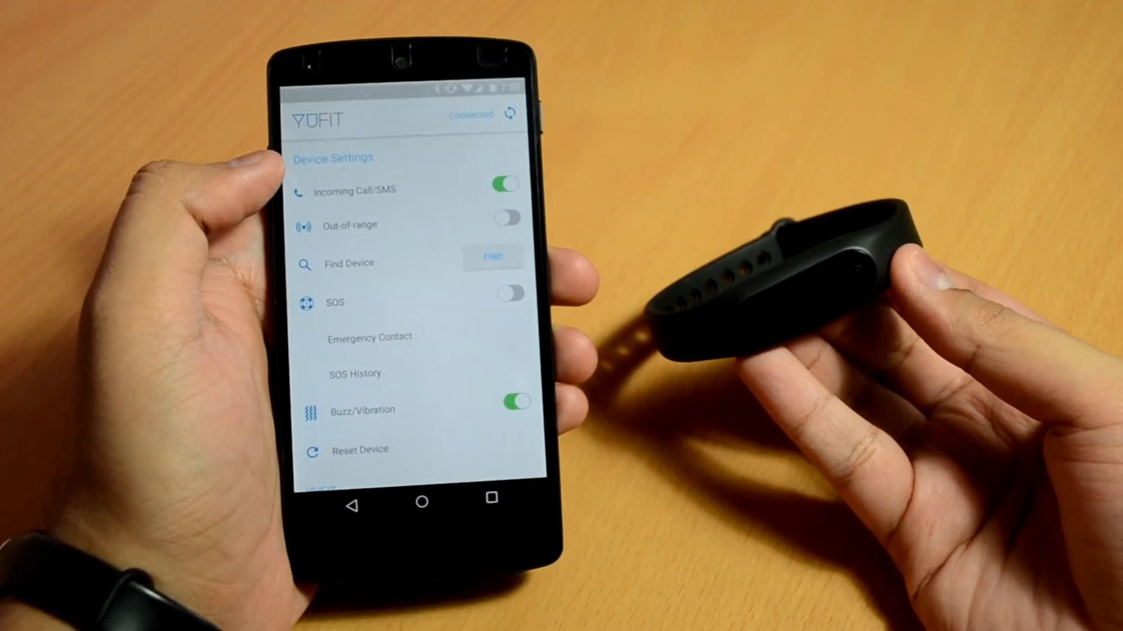